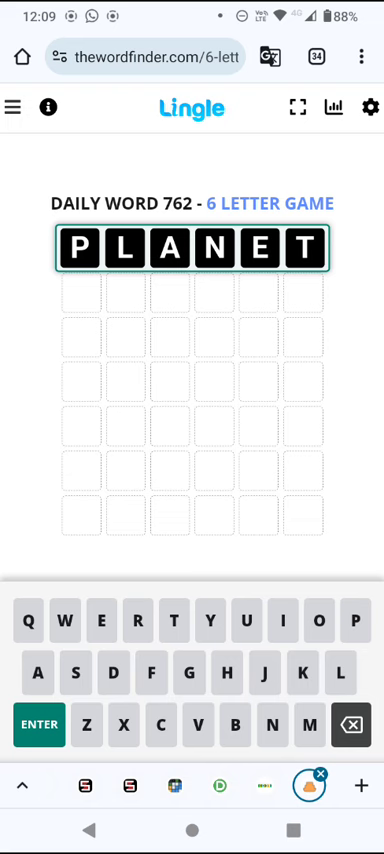
Submit PLANET as the first guess
click(39, 724)
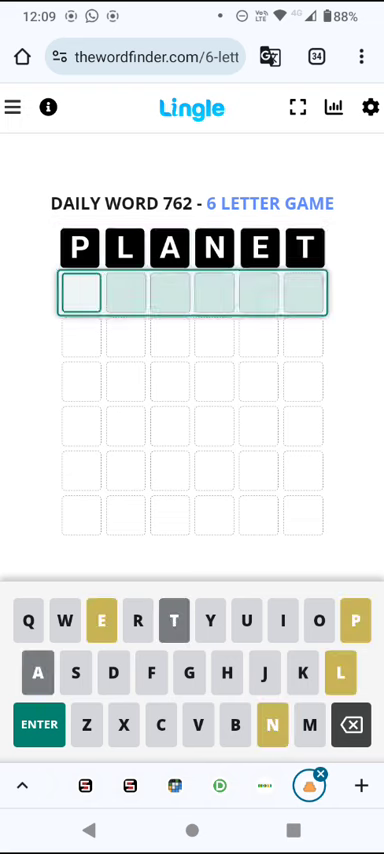
Enter and submit NIPPLE as the second guess, turning all six tiles green
click(40, 725)
text(NIPPLE)
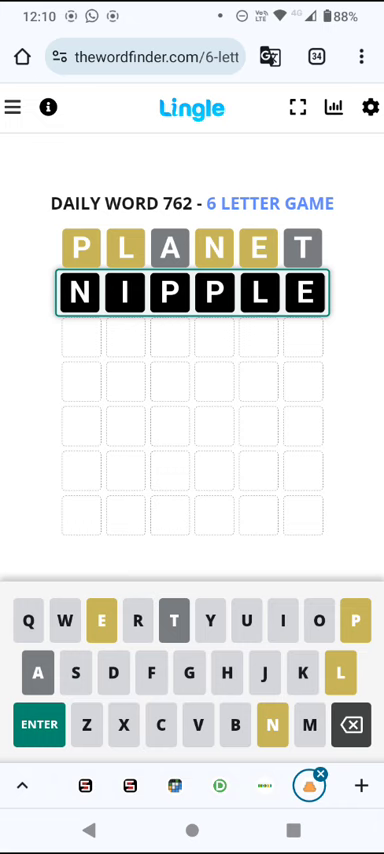
click(39, 724)
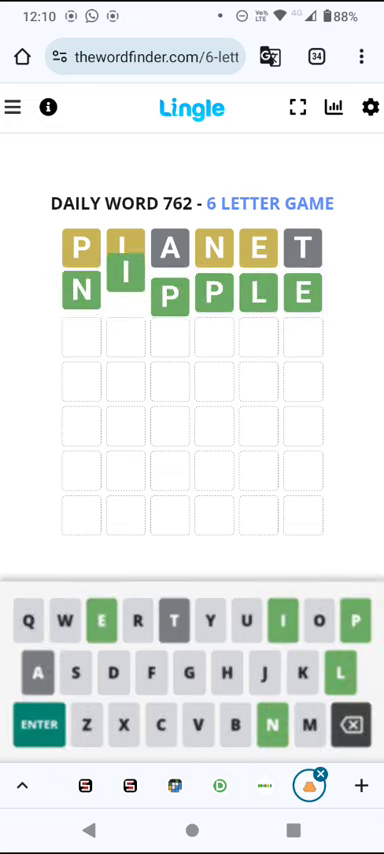